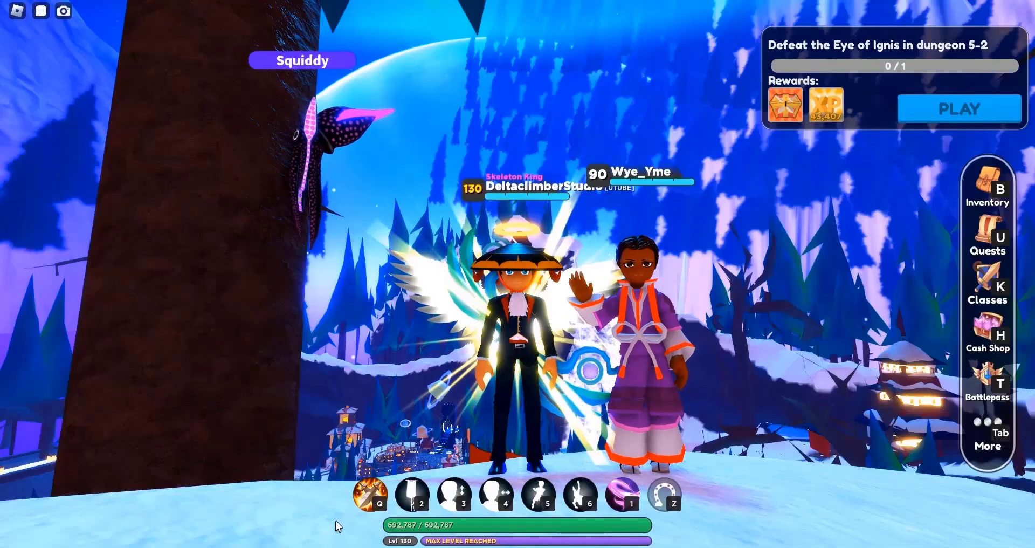
mouse_move(411, 494)
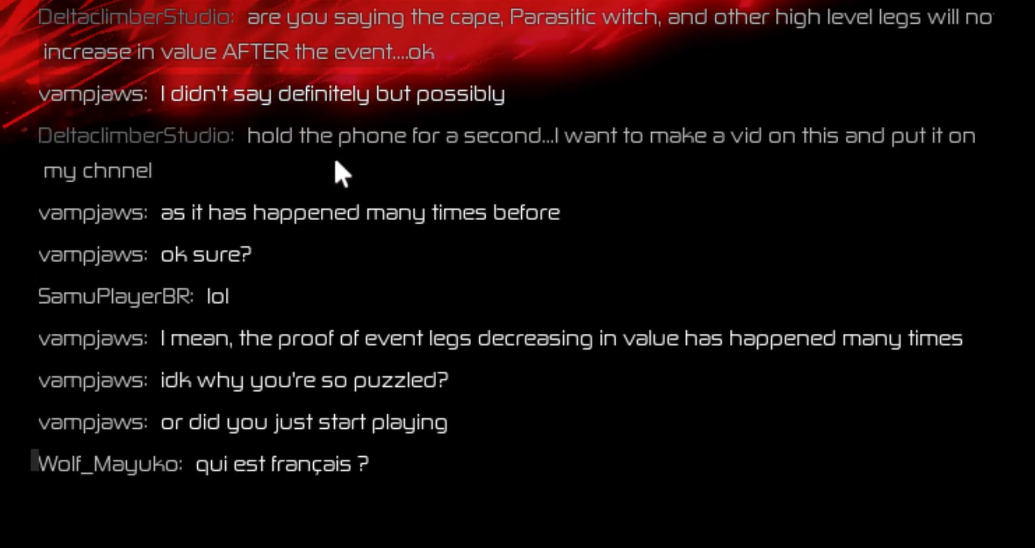
mouse_move(357, 122)
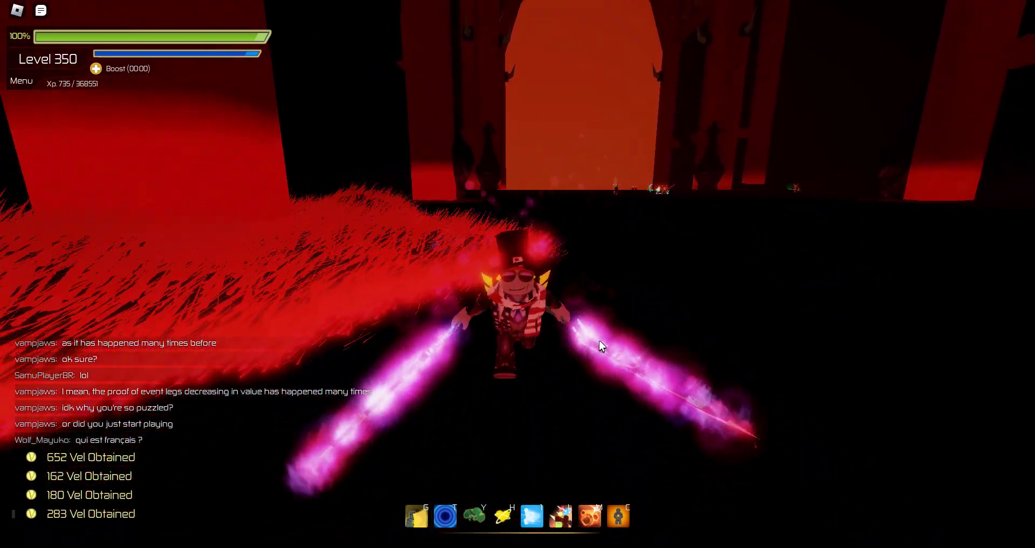
Inspect the Lv. 250 Devil's Advocate Limited Rapier's crit, damage and regeneration stats, then return to gameplay.
left_click(22, 81)
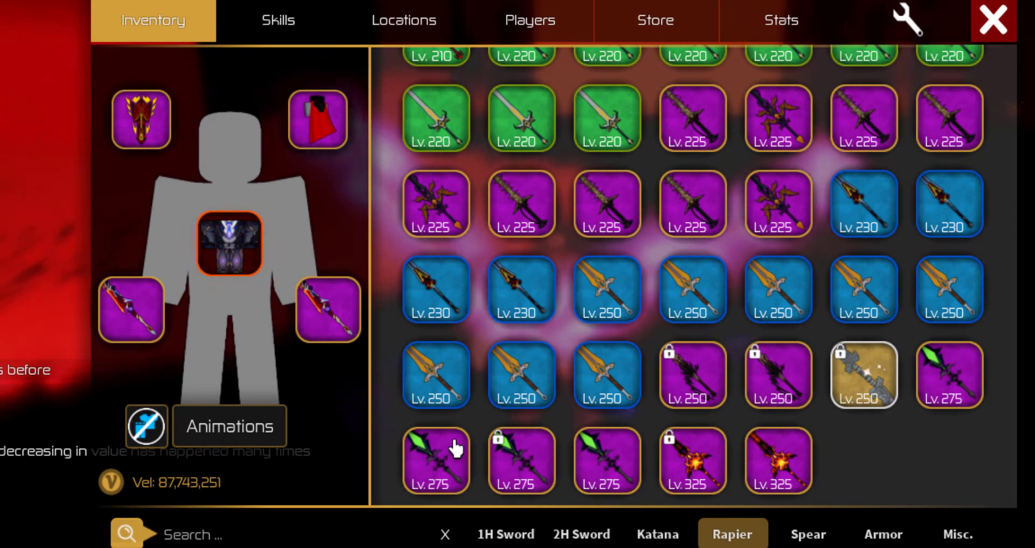
mouse_move(828, 482)
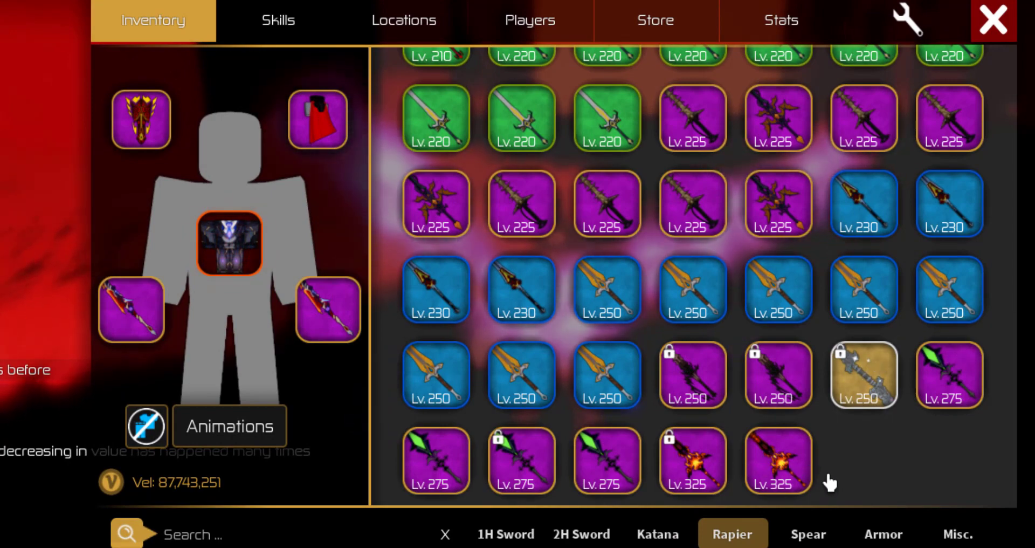
mouse_move(722, 398)
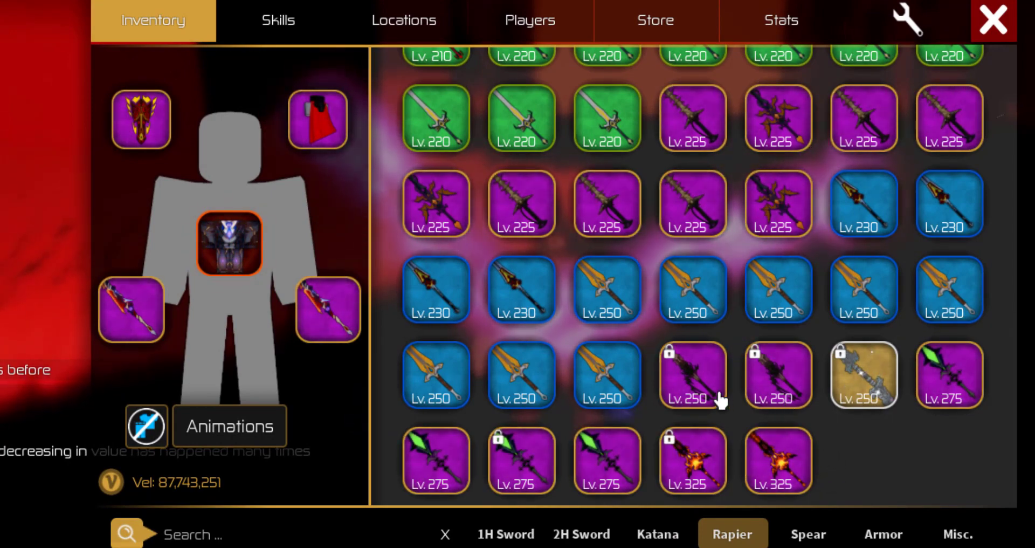
left_click(692, 376)
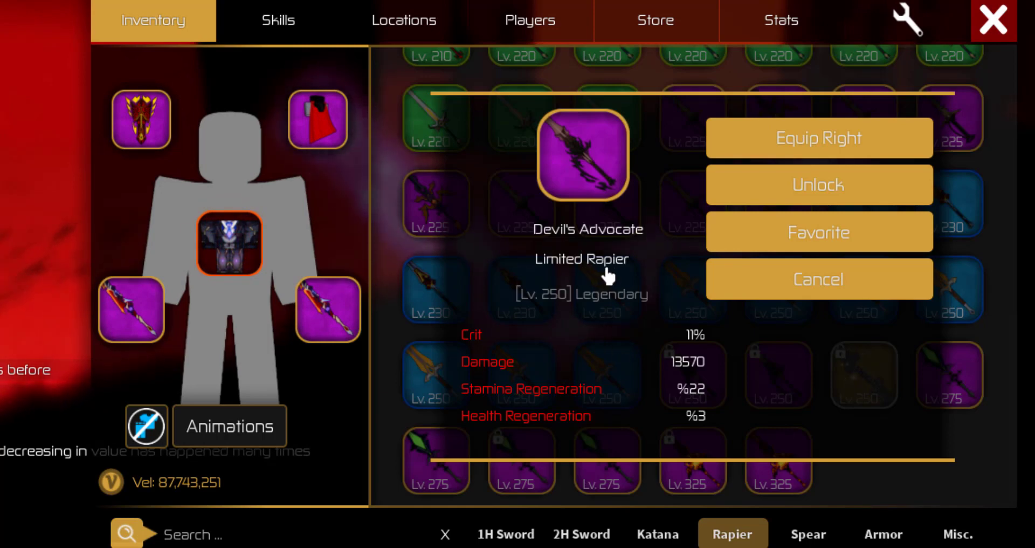
mouse_move(654, 357)
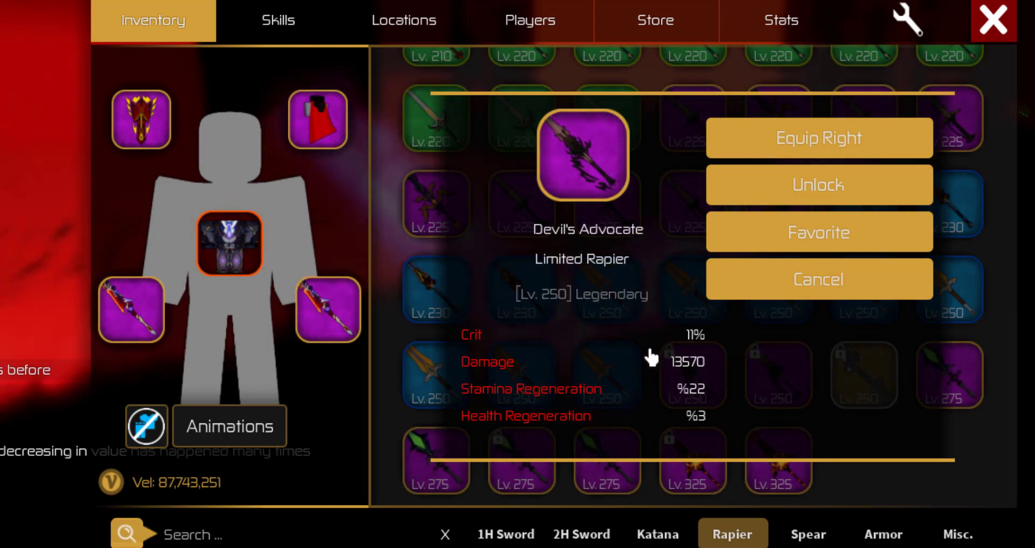
left_click(819, 279)
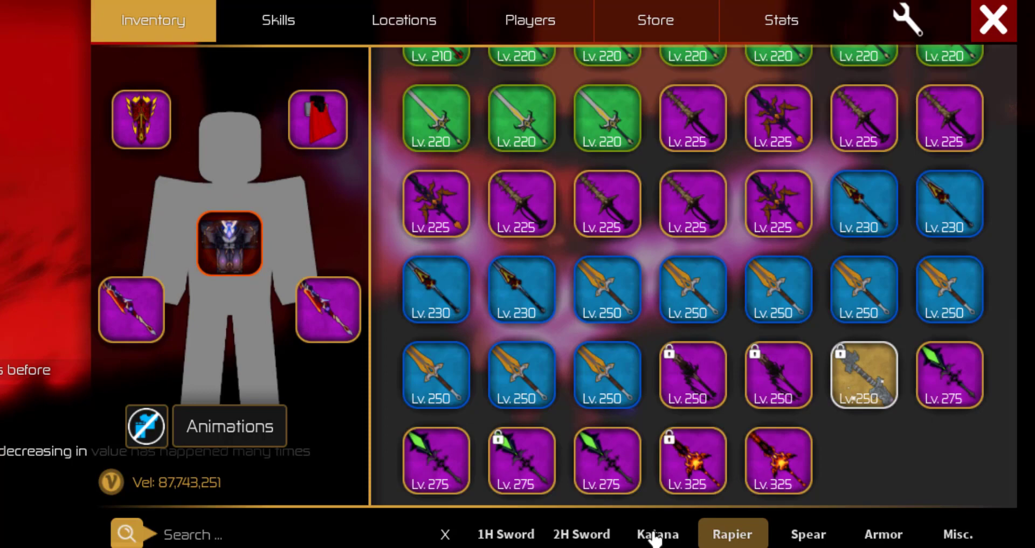
left_click(992, 20)
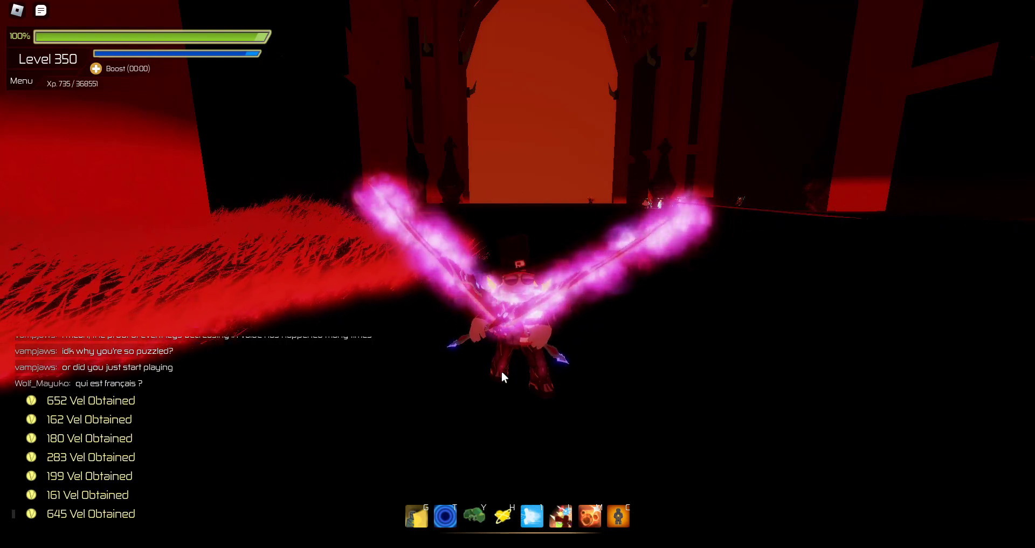
mouse_move(164, 387)
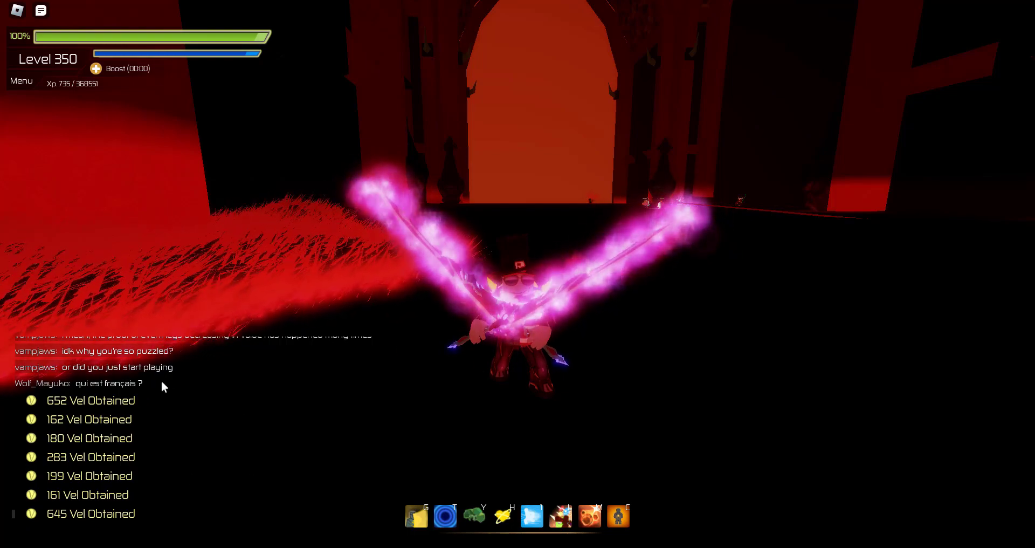